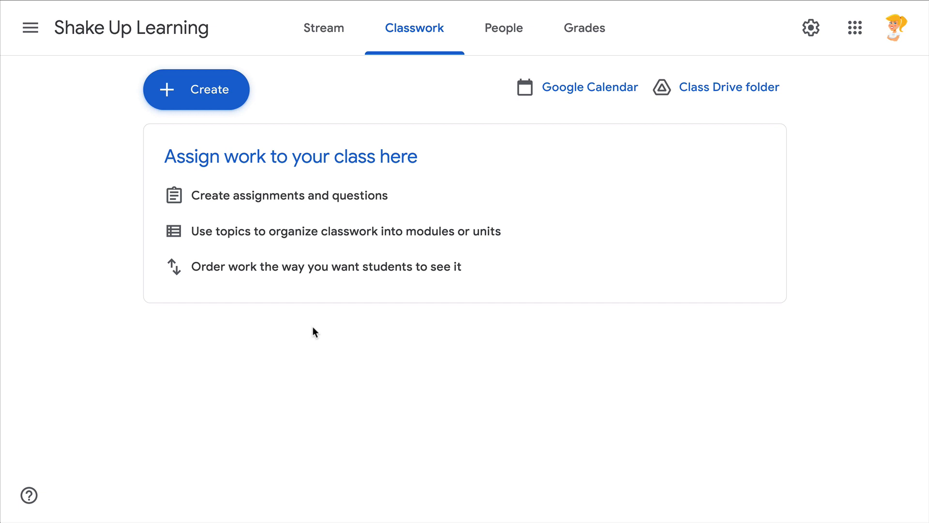
mouse_move(412, 206)
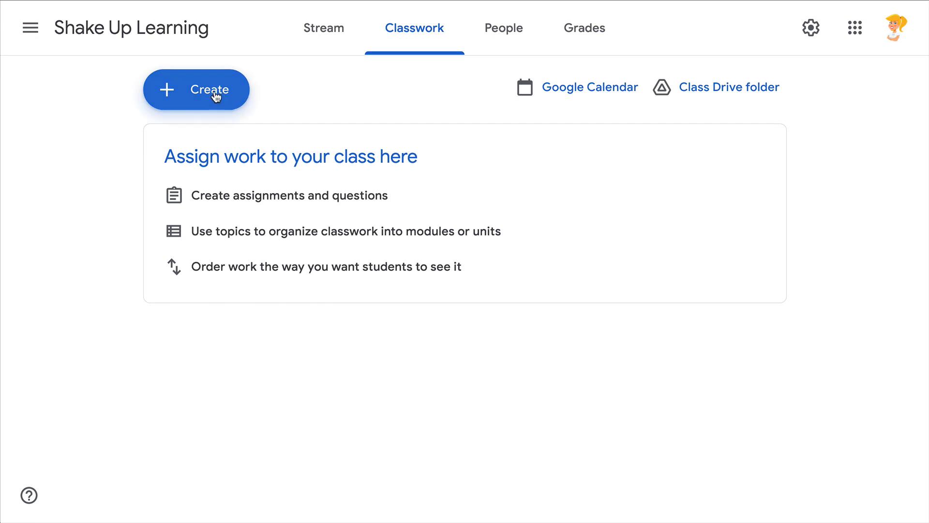
Create a new blank assignment from the Classwork page's Create menu
left_click(195, 90)
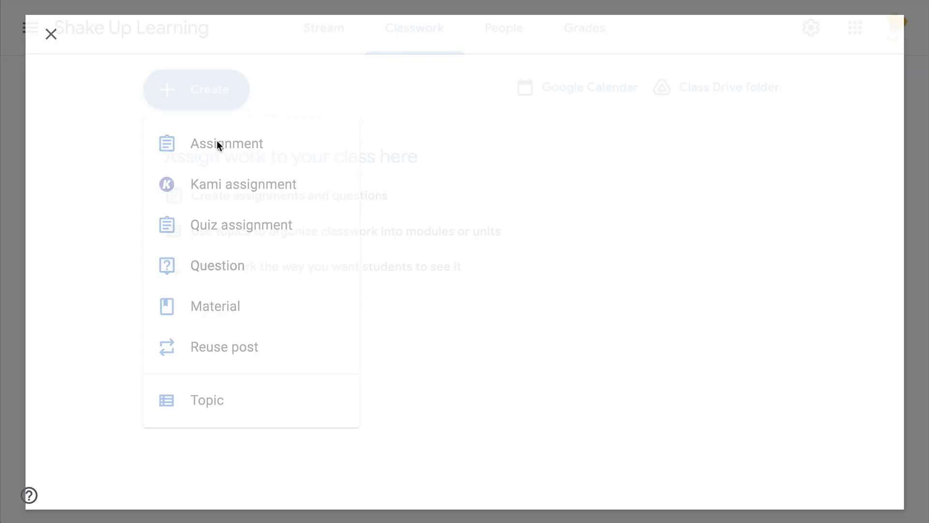
left_click(226, 144)
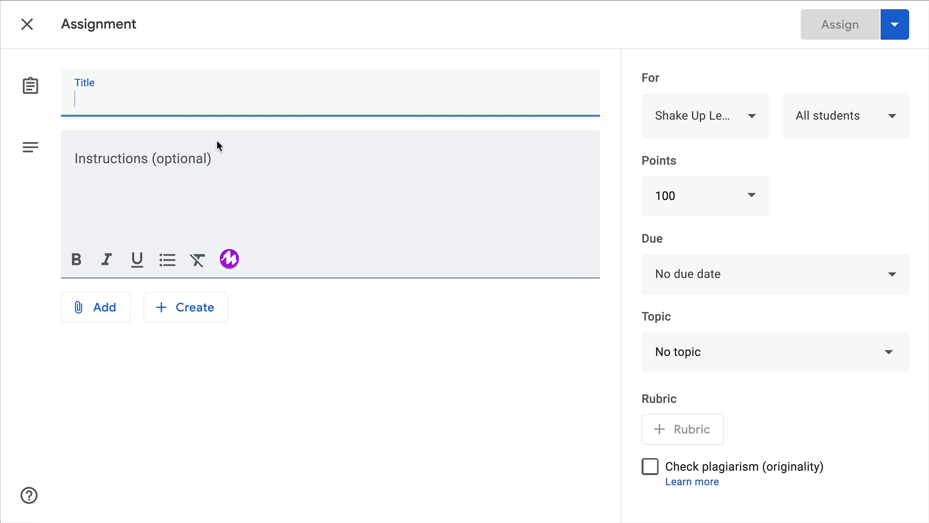
Title the assignment 'Rich Text Formatting'
type("Rich Text Formatting")
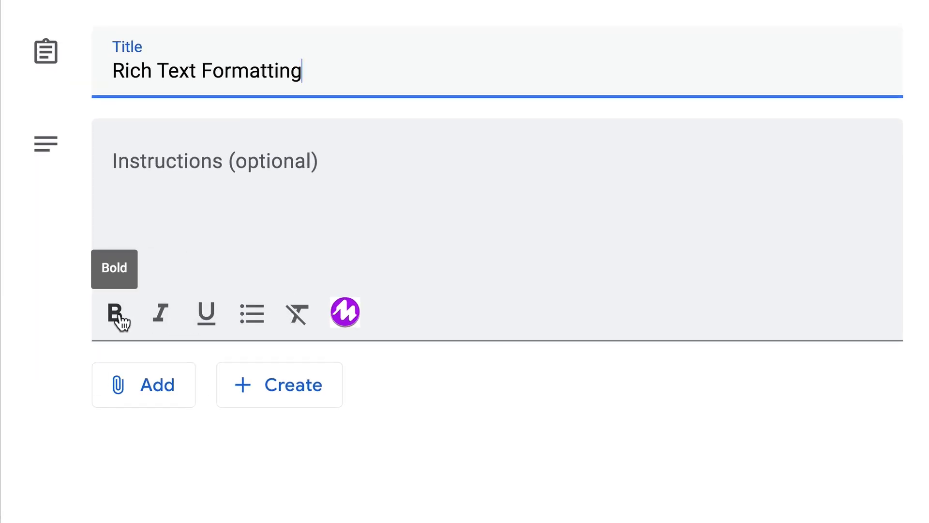
mouse_move(251, 314)
type("DON'T FORGET YOUR ATTACHM")
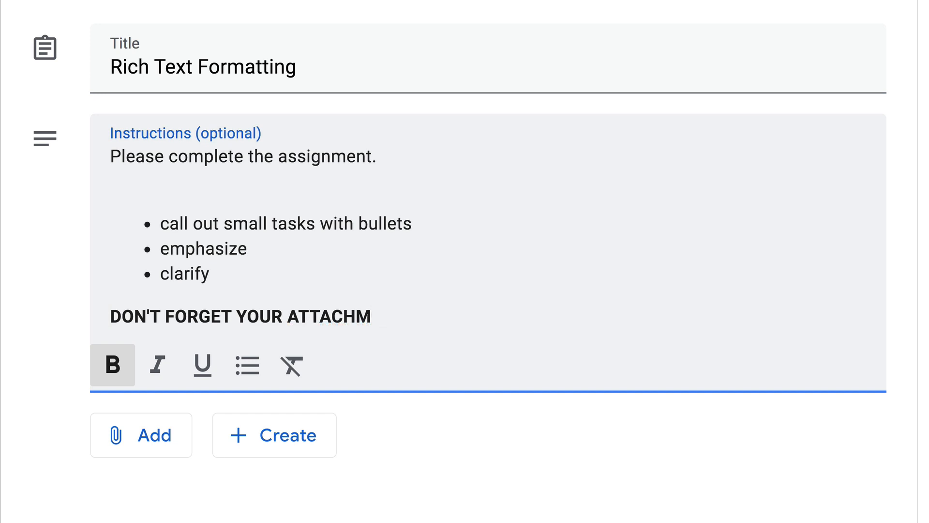
Write instructions with an opening line, three bullets, and bold 'DON'T FORGET YOUR ATTACHMENT!'
type("ENT!")
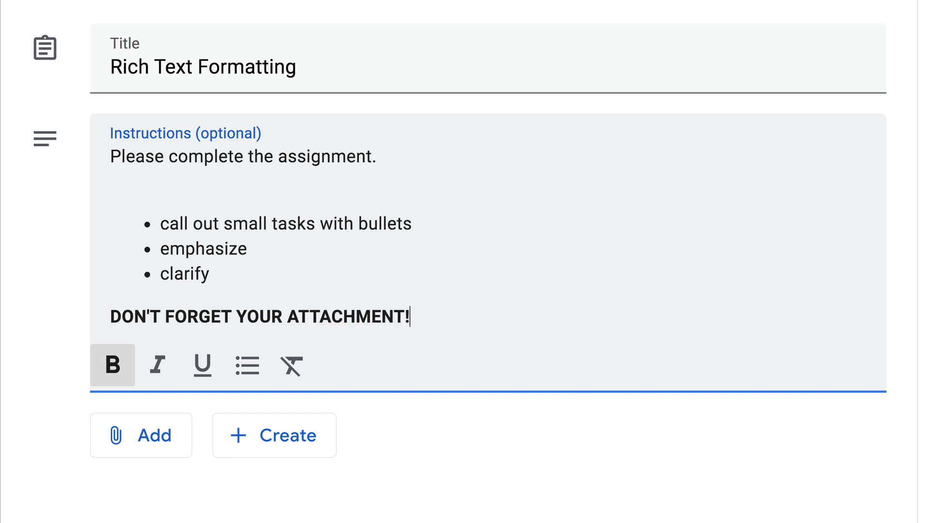